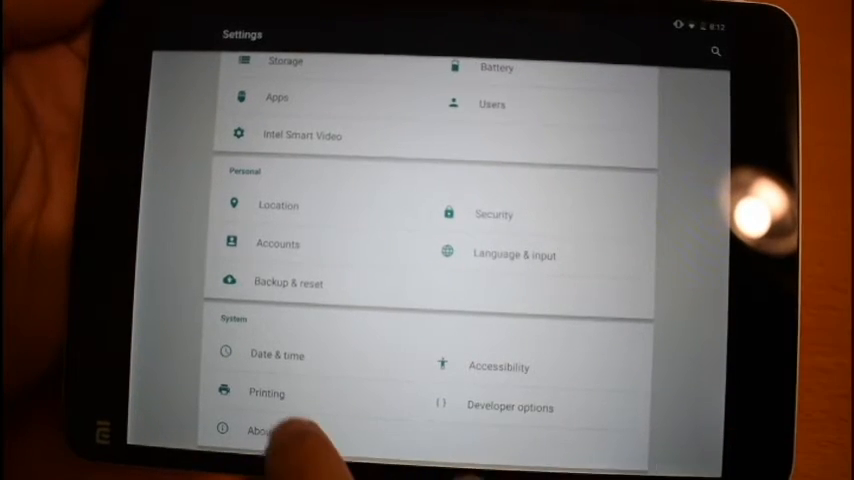
From About tablet, unlock the Lollipop easter egg and launch its hidden flying mini-game
click(262, 430)
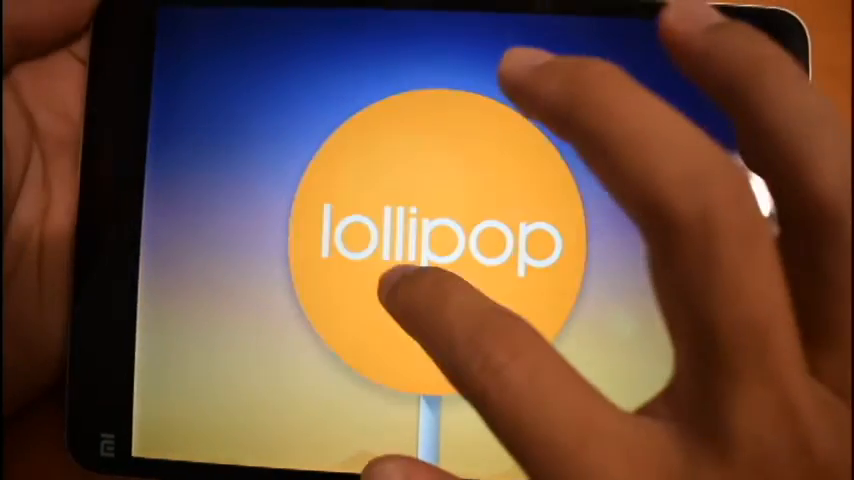
click(430, 230)
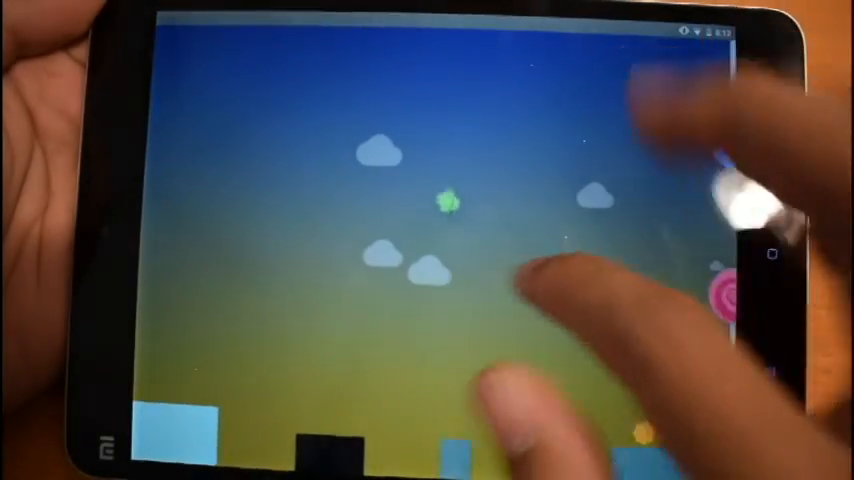